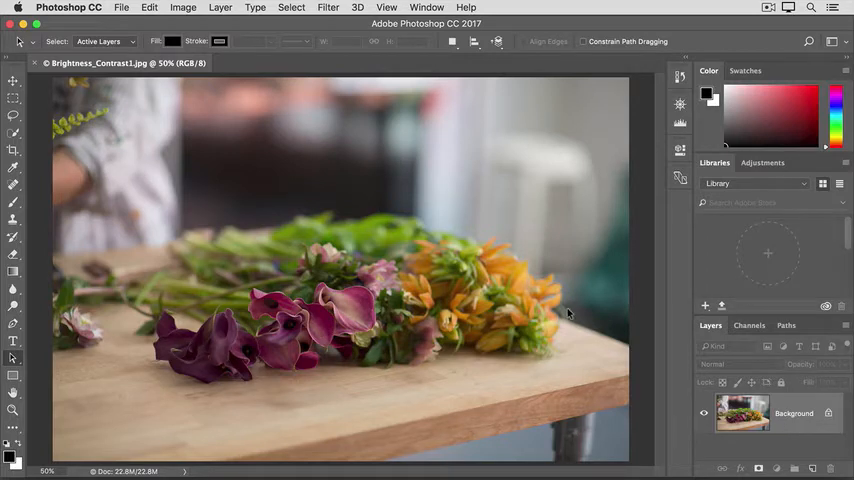
# Step: Bring up the Image > Adjustments list over the flower photo
pyautogui.click(183, 7)
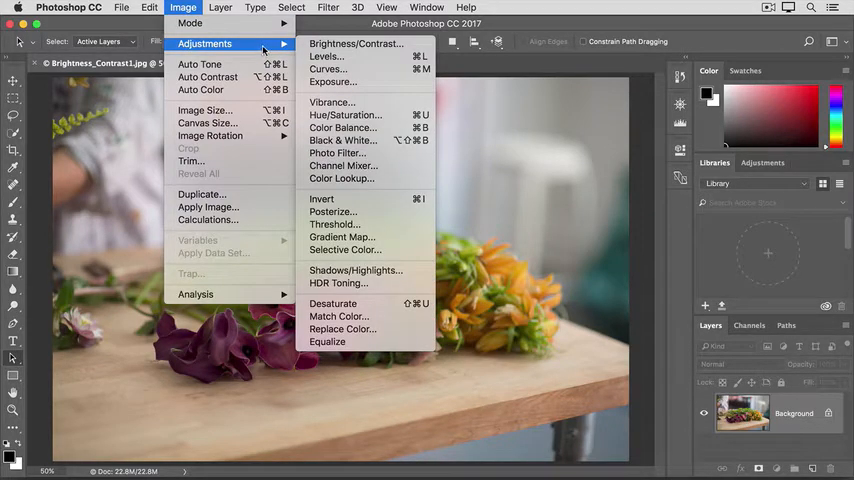
pyautogui.moveTo(356, 43)
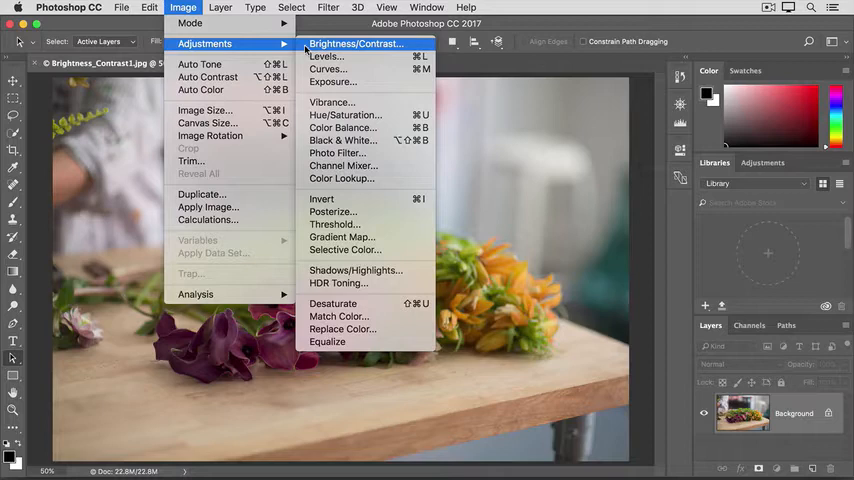
# Step: Start a Brightness/Contrast adjustment and try brightness 20, 48, 15, 48, ending at 50
pyautogui.click(356, 43)
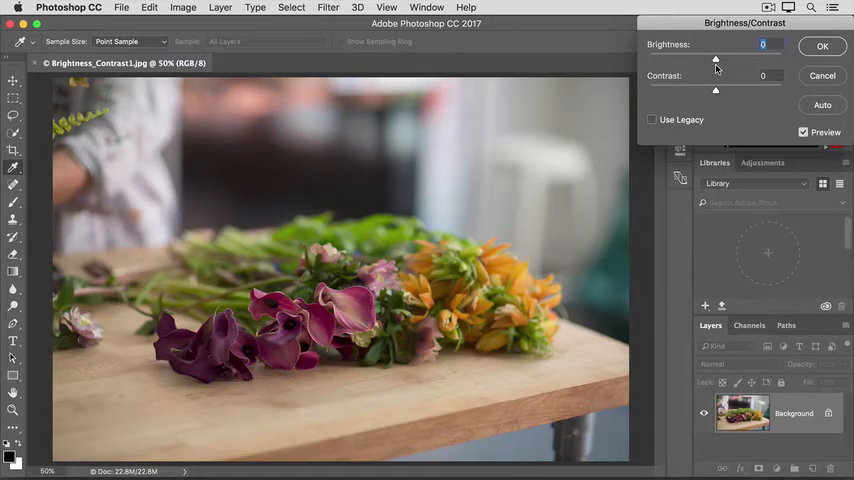
pyautogui.moveTo(716, 60); pyautogui.dragTo(726, 60)
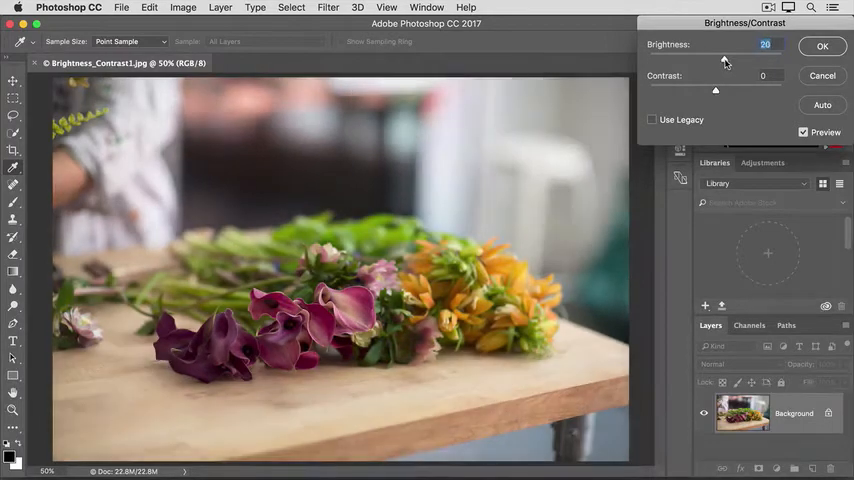
pyautogui.moveTo(716, 62); pyautogui.dragTo(735, 62)
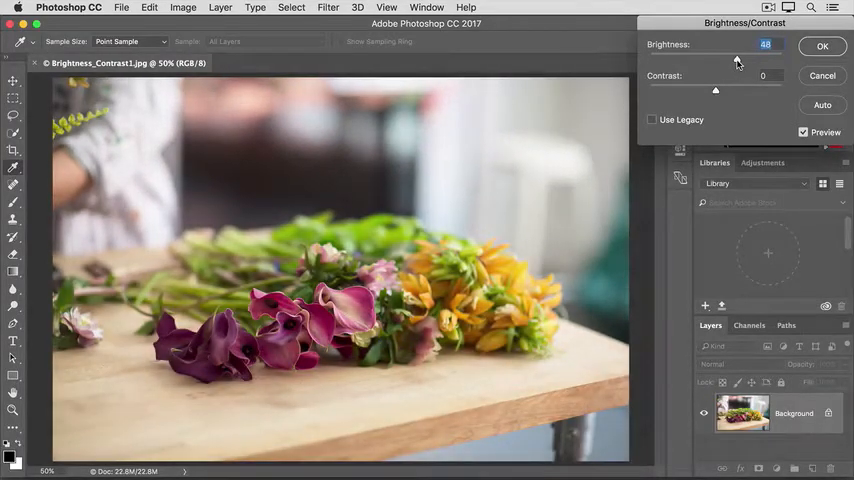
pyautogui.moveTo(730, 60); pyautogui.dragTo(715, 60)
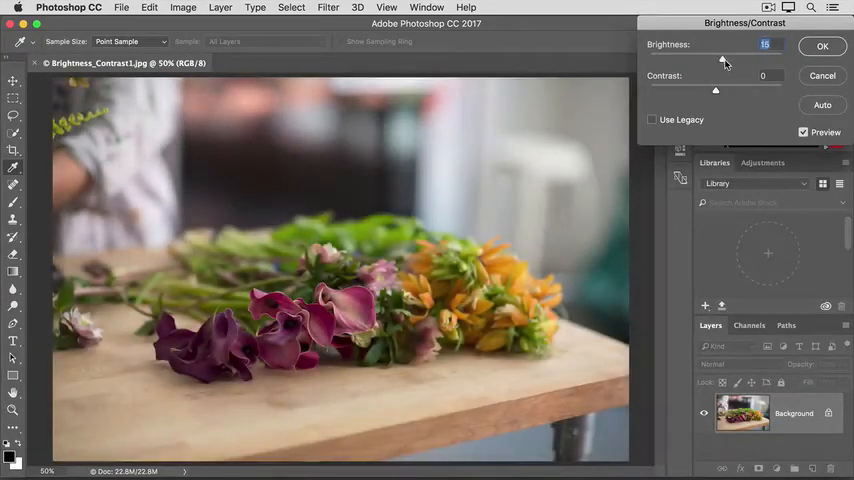
pyautogui.moveTo(716, 62); pyautogui.dragTo(735, 62)
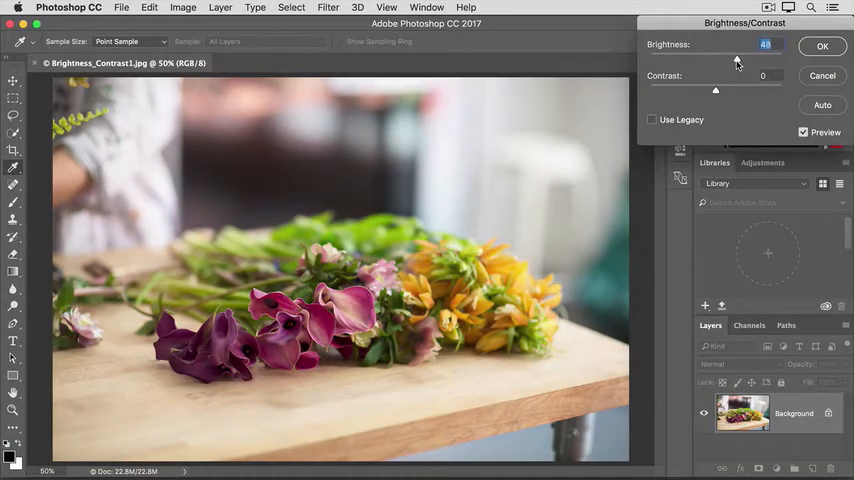
pyautogui.moveTo(716, 60); pyautogui.dragTo(738, 60)
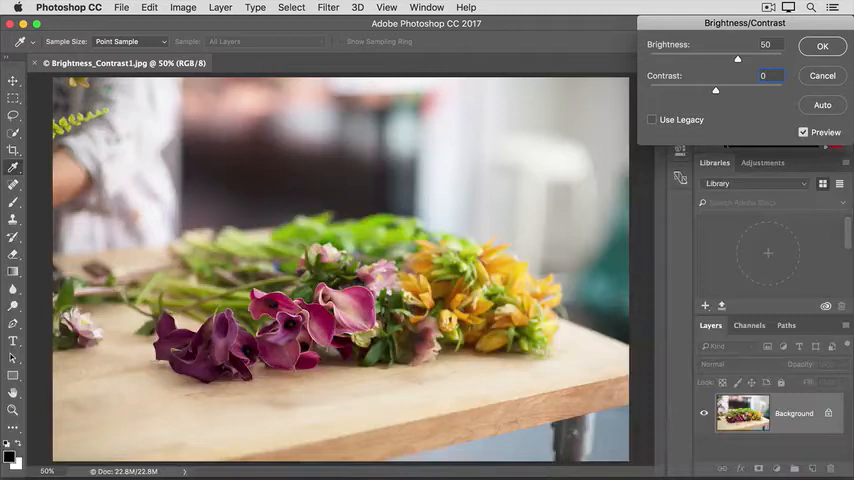
# Step: Raise the pending adjustment's contrast to 16 alongside brightness 50
pyautogui.moveTo(716, 90); pyautogui.dragTo(724, 90)
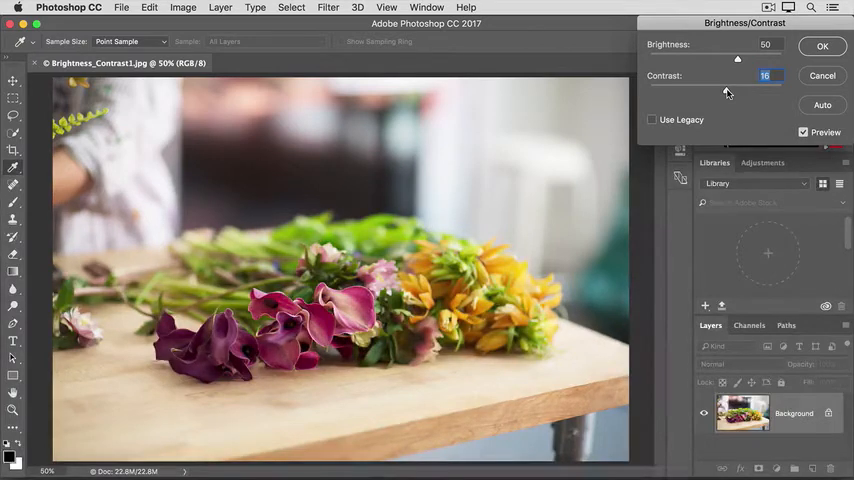
# Step: Toggle Preview to compare with the original, then apply brightness 50 / contrast 16
pyautogui.click(803, 132)
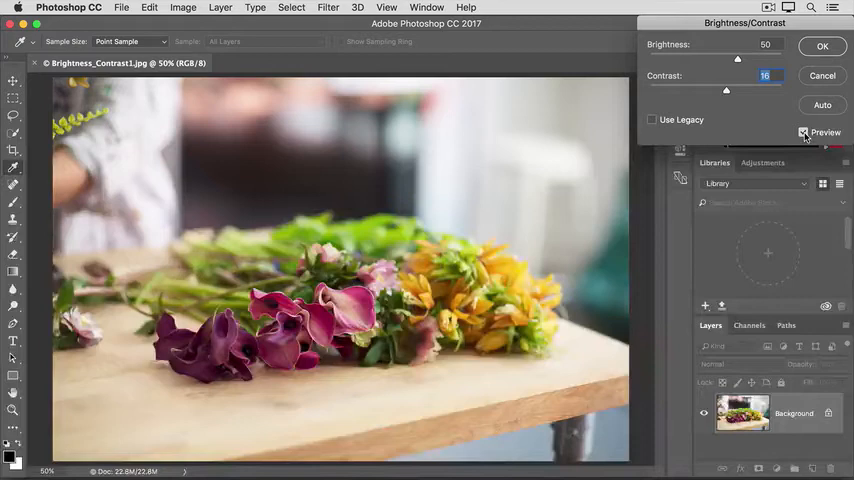
pyautogui.click(803, 132)
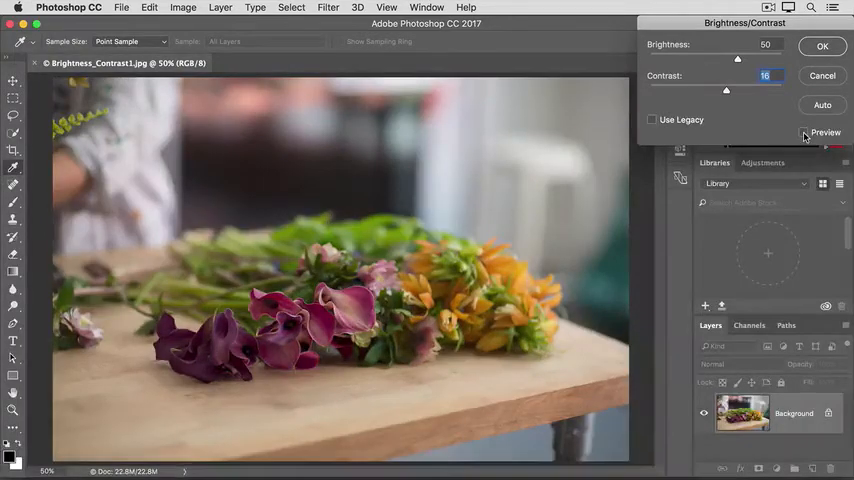
pyautogui.click(803, 132)
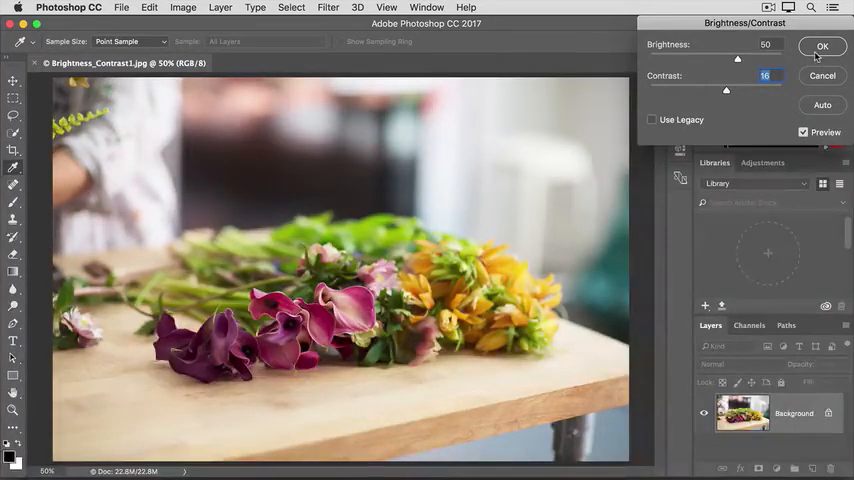
pyautogui.click(821, 46)
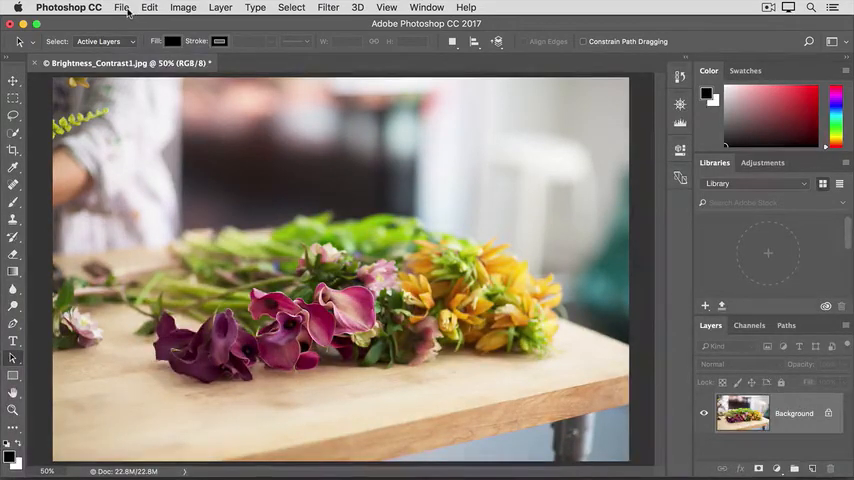
# Step: Save the photo as Brightness_Contrast1-edited.jpg at maximum JPEG quality
pyautogui.click(121, 7)
pyautogui.write('Brightness_Contrast1-edited.jpg')
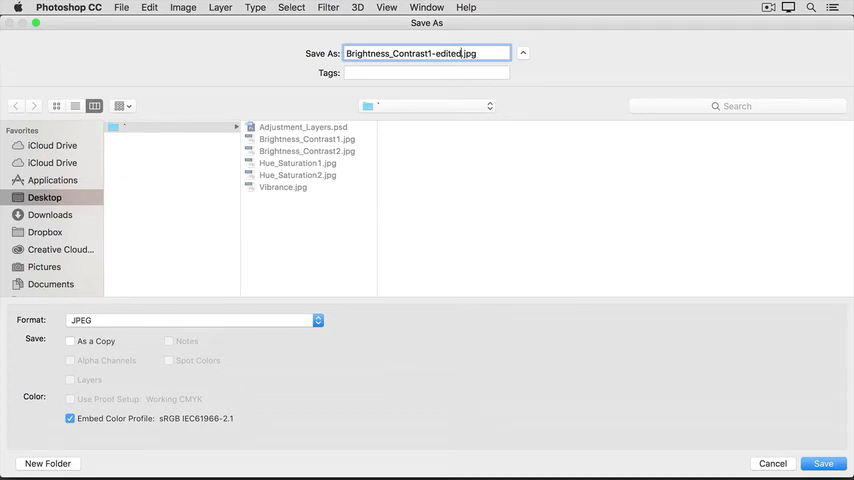
pyautogui.click(823, 463)
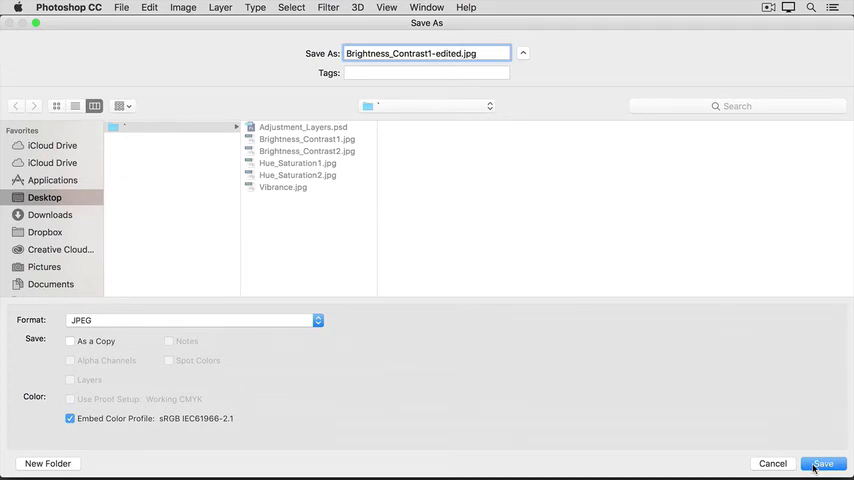
pyautogui.click(822, 463)
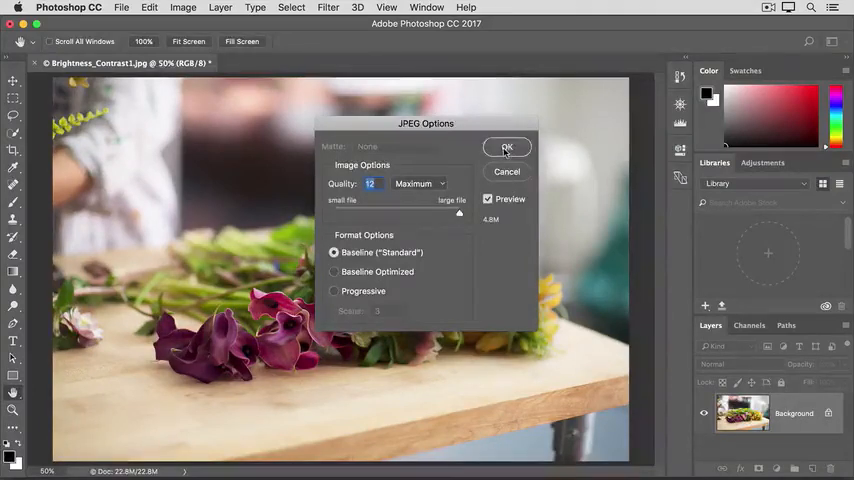
pyautogui.click(507, 147)
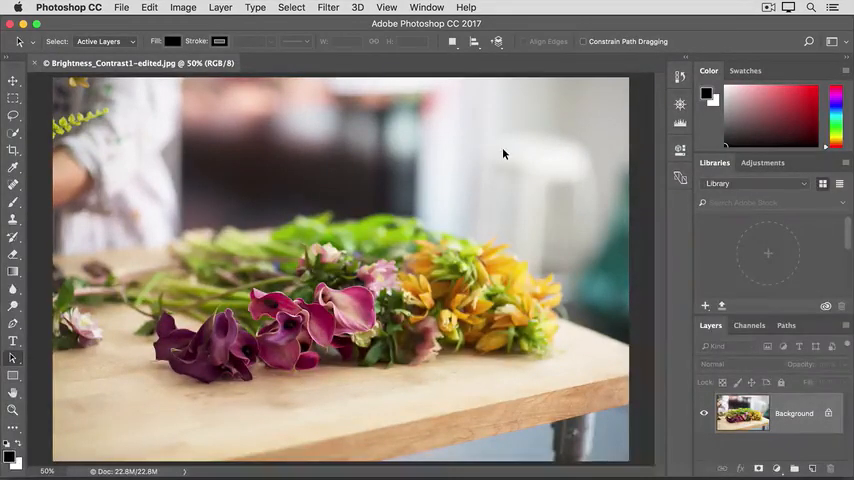